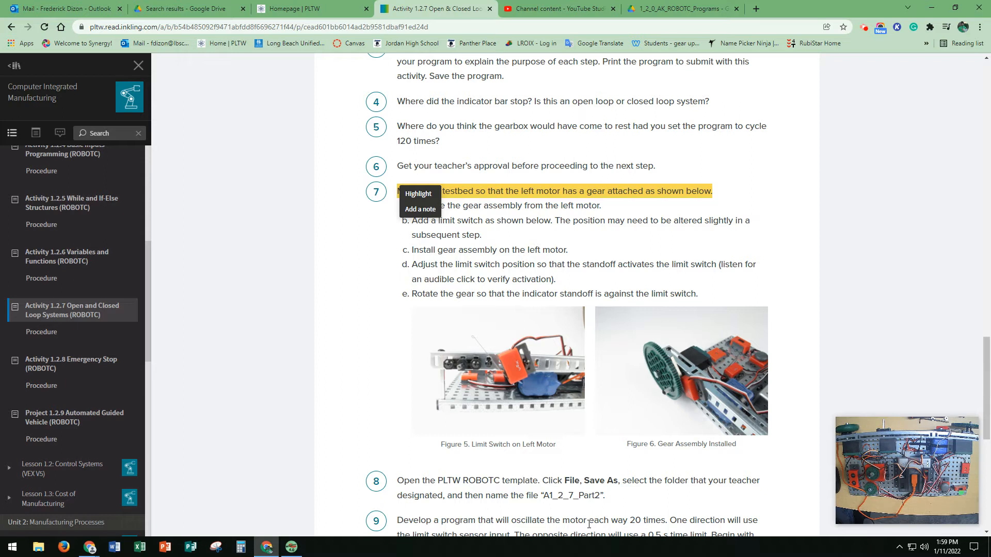
mouse_move(579, 510)
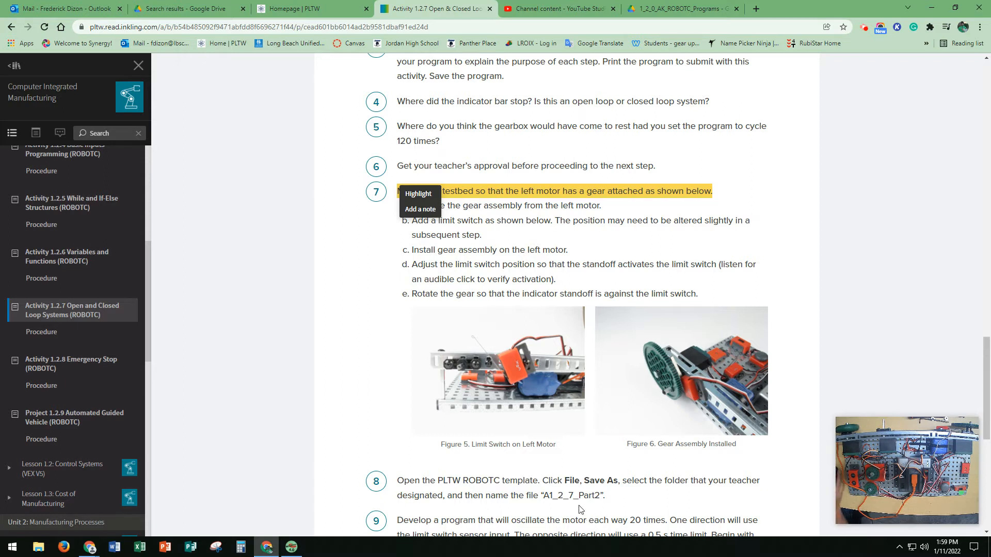
mouse_move(505, 498)
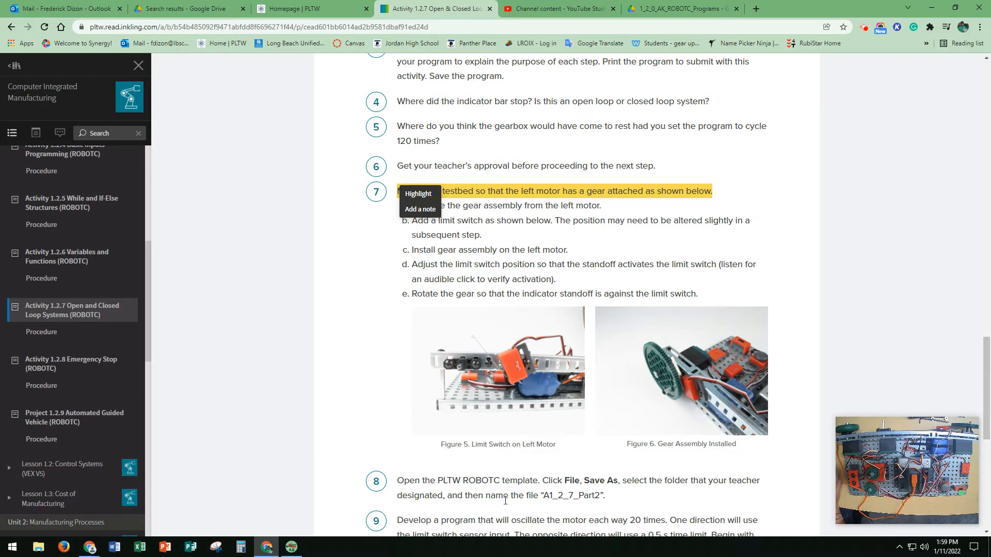
Scroll the activity page down to steps 8–12 on the oscillating limit-switch program
scroll(down, 3)
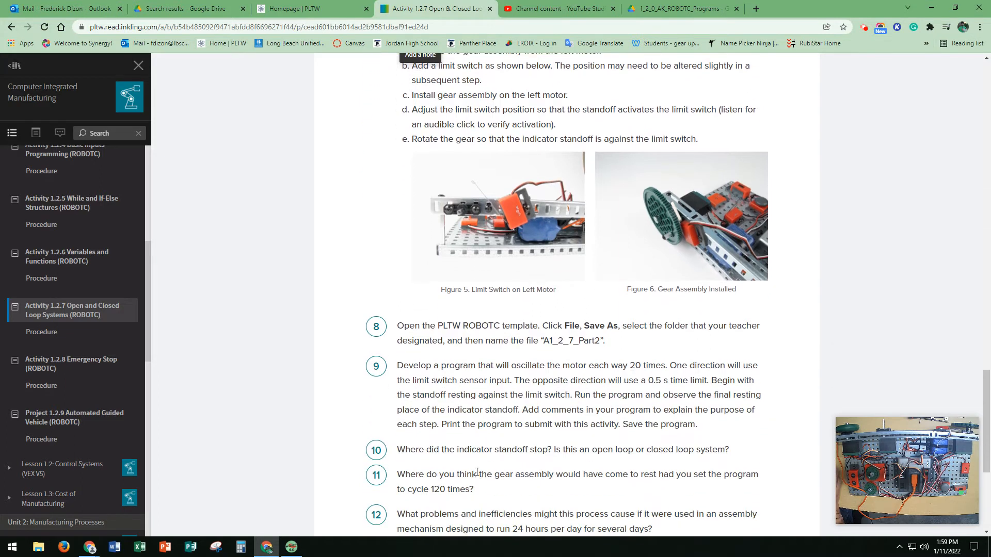
mouse_move(478, 460)
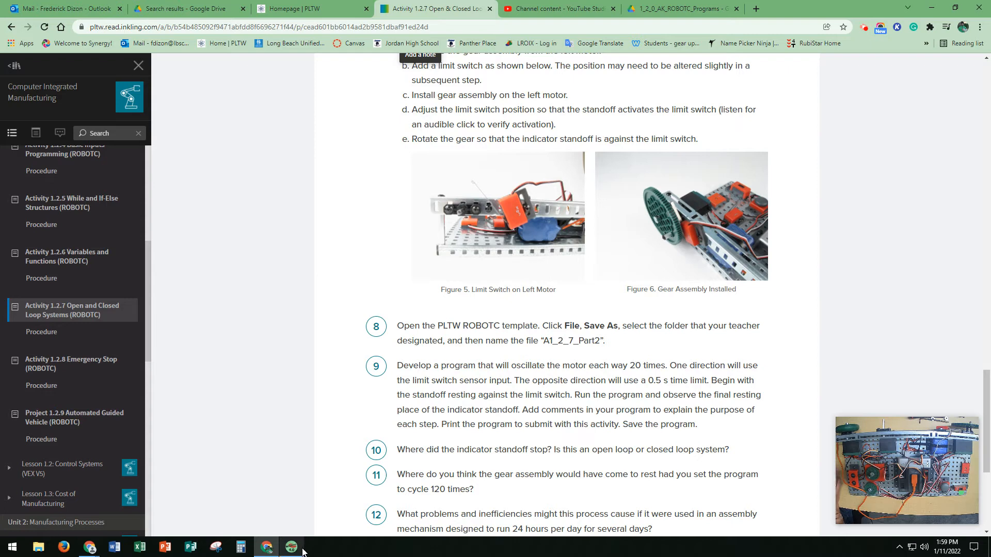
Save the program to the Desktop as FredDizon_A127_ClosedLoopSystem.c
click(291, 546)
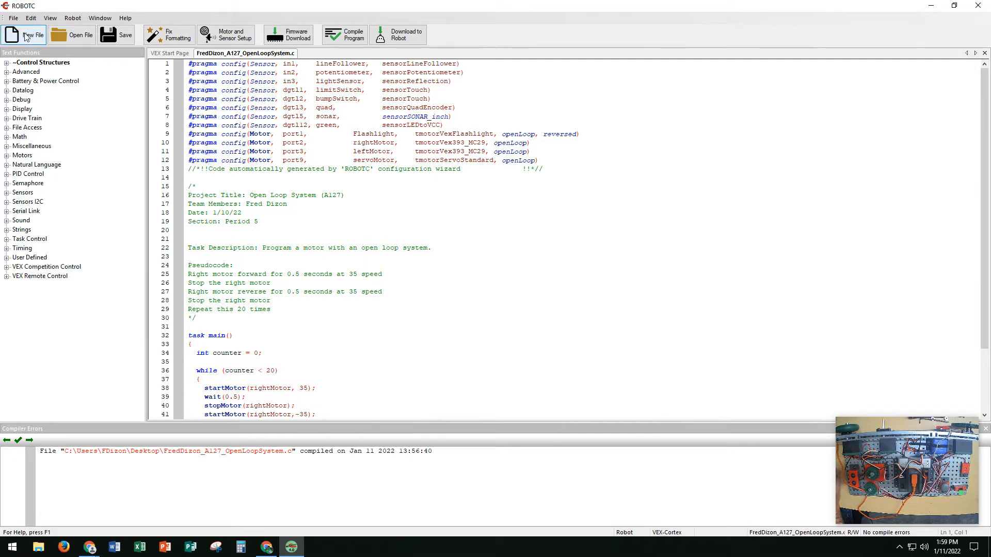
mouse_move(36, 103)
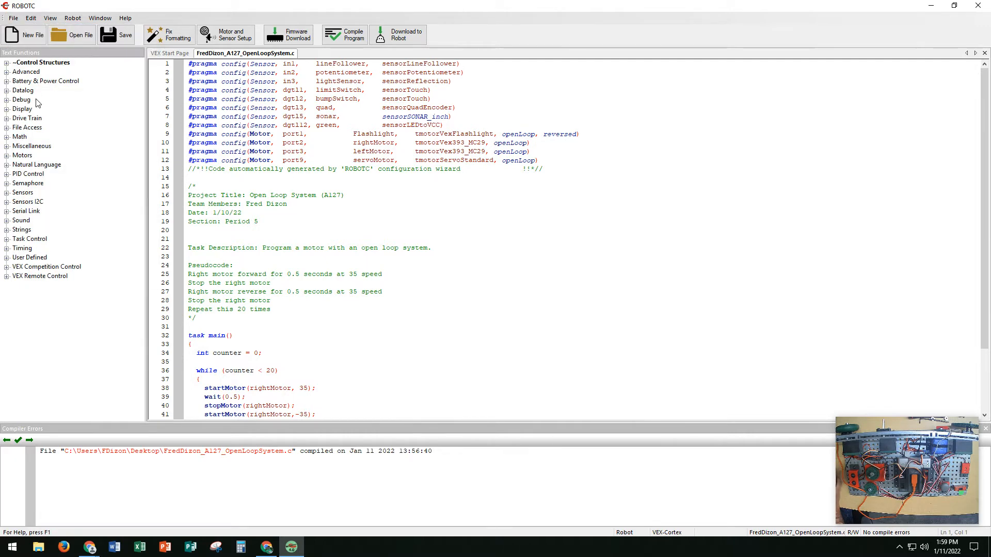
click(125, 35)
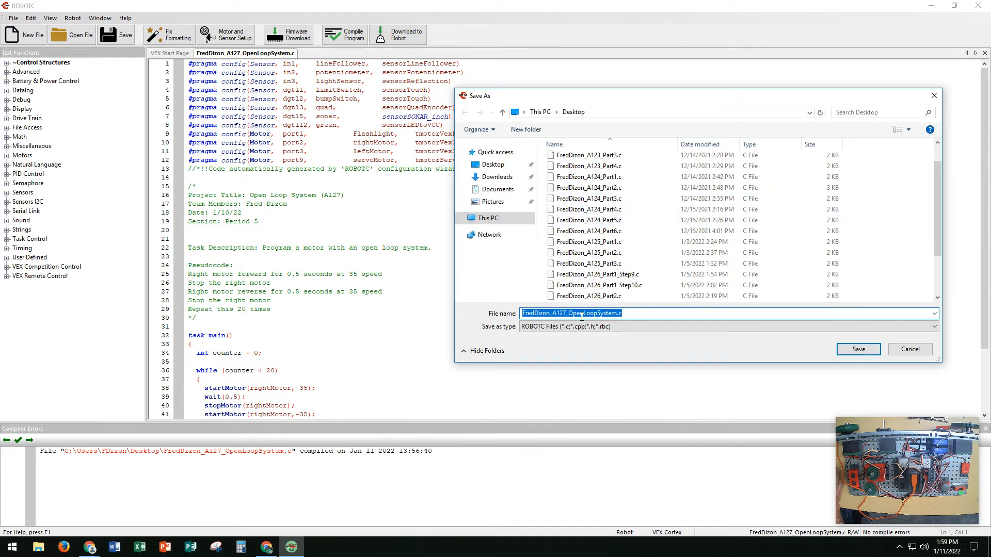
click(588, 313)
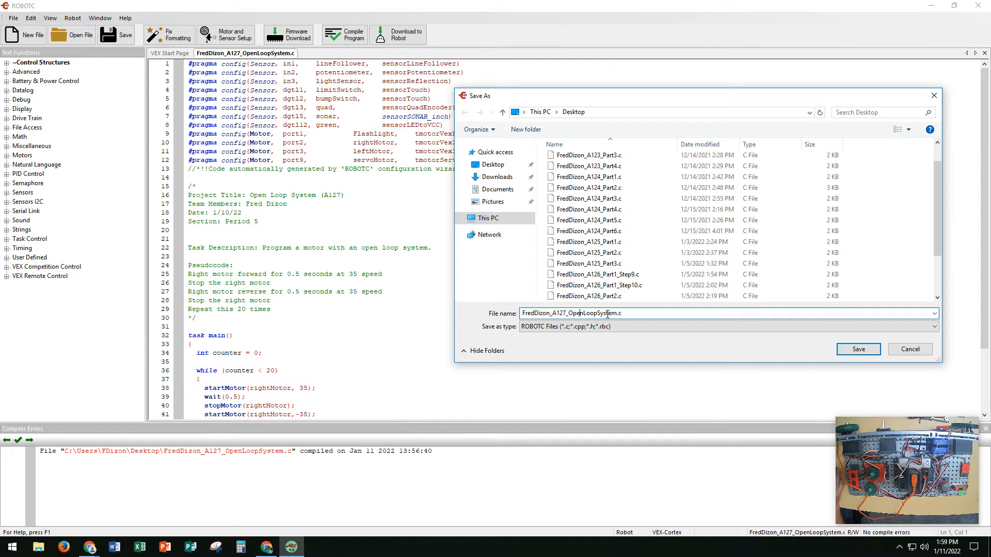
mouse_move(651, 315)
text(Closed)
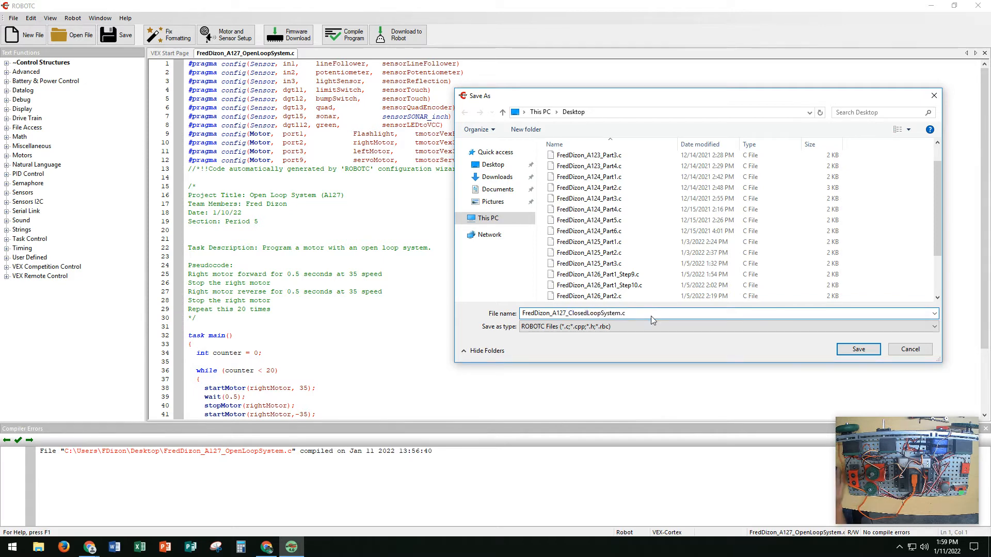
click(858, 349)
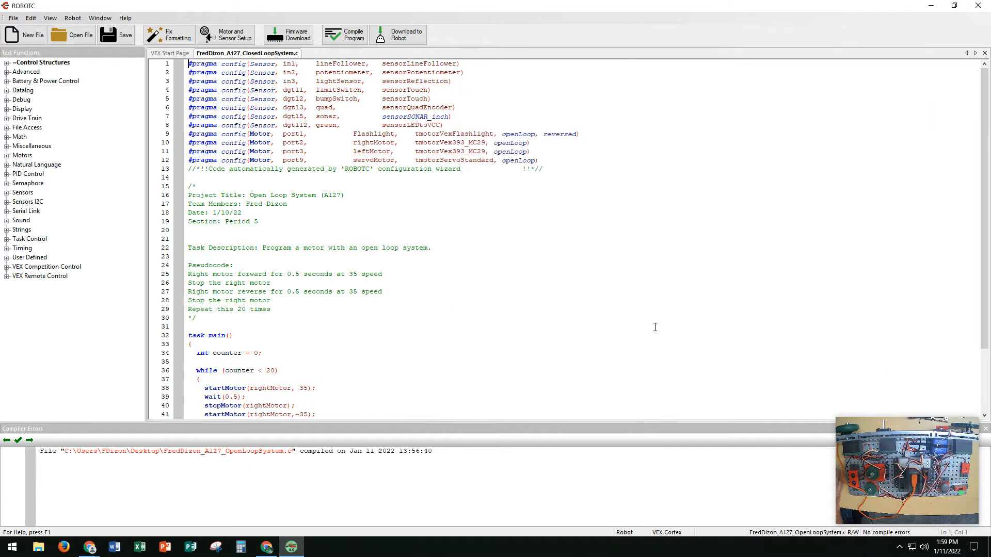
Change the header comments to 'Closed Loop System (A127)' and 'a closed loop system.'
double_click(258, 195)
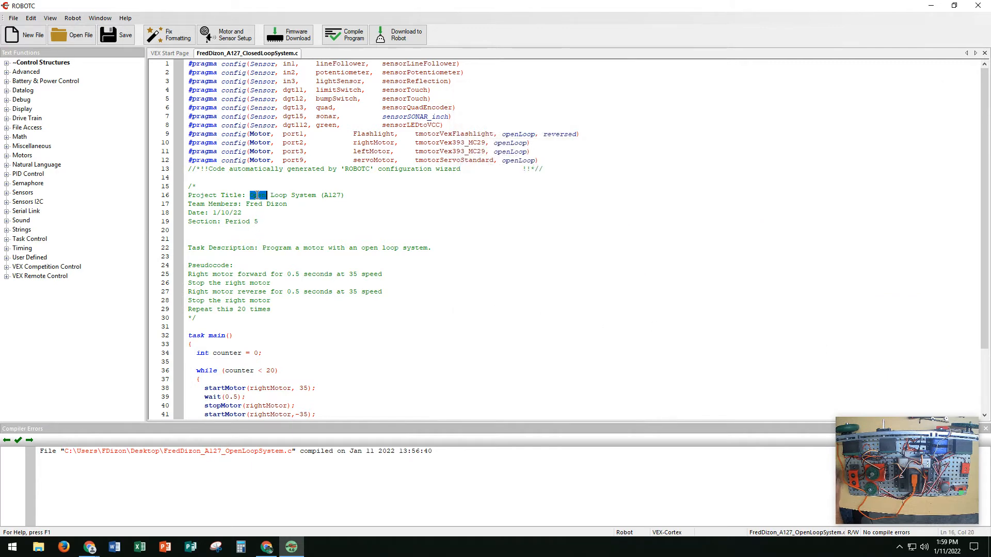
text(Closed)
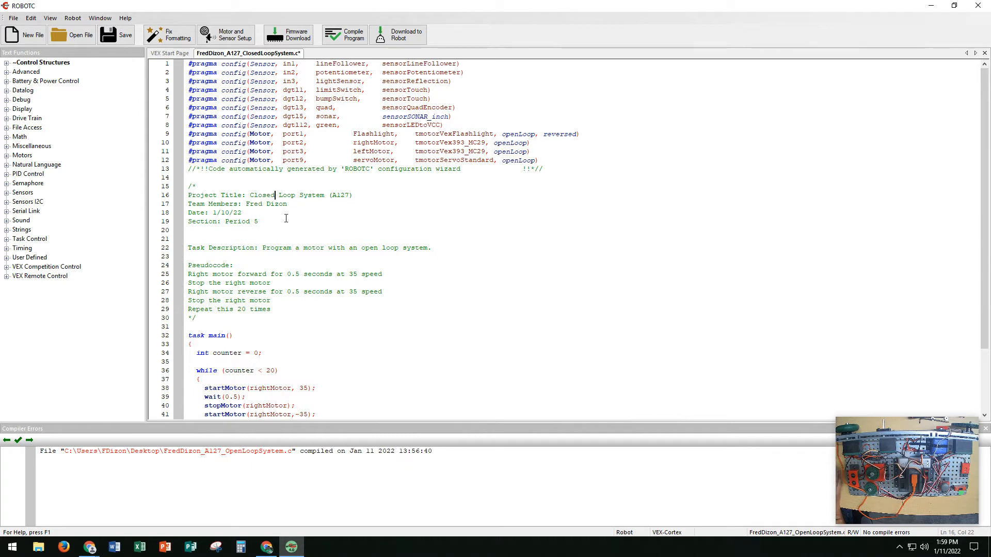
mouse_move(271, 247)
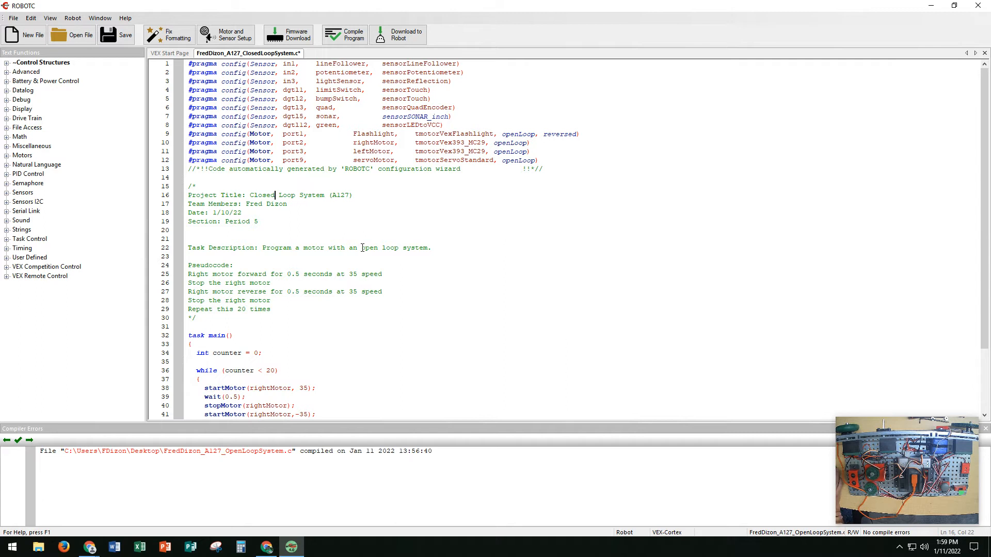
double_click(369, 247)
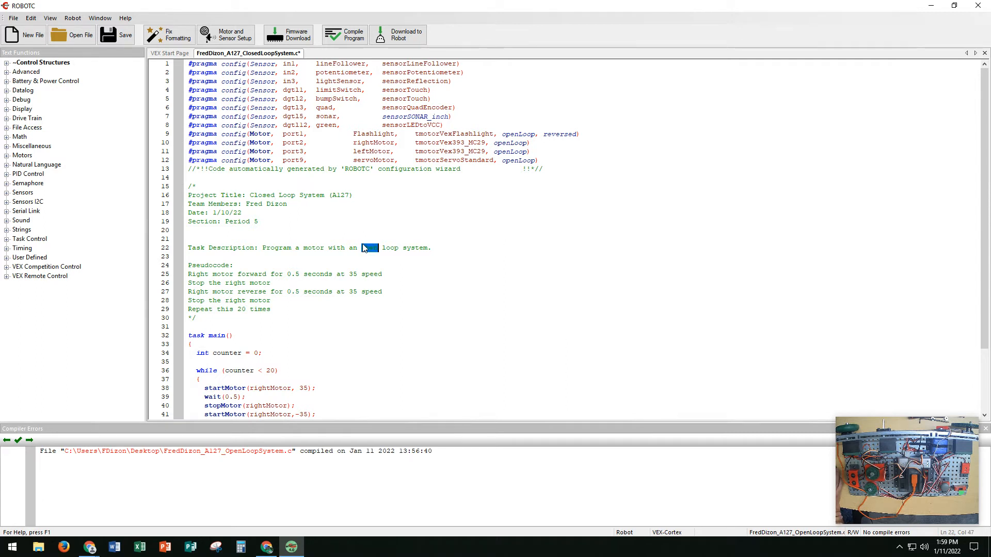
text(closed)
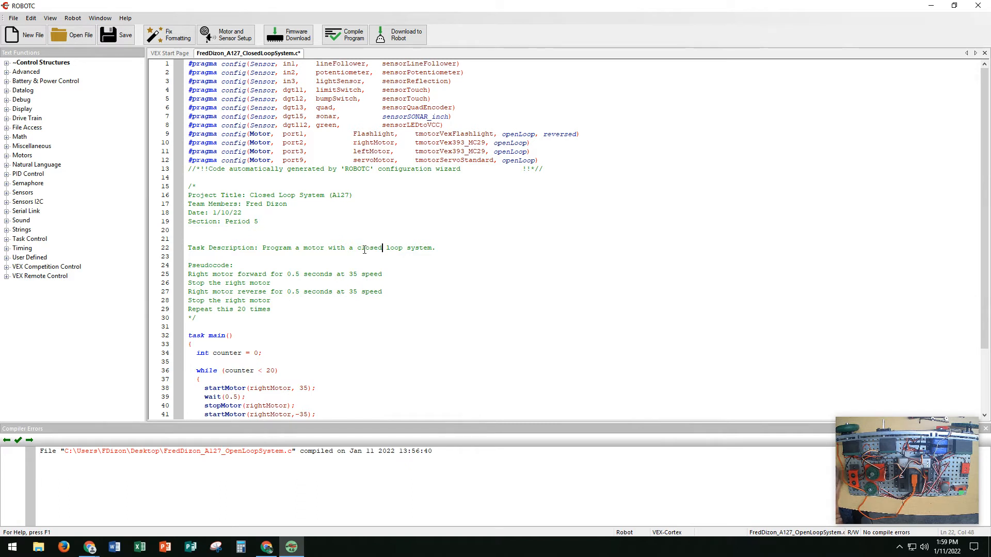
mouse_move(303, 264)
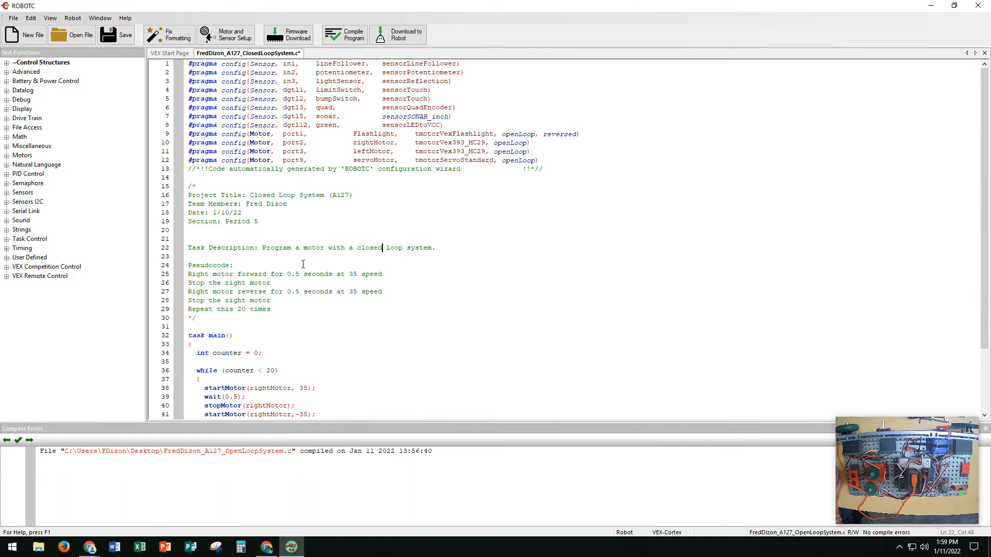
mouse_move(228, 275)
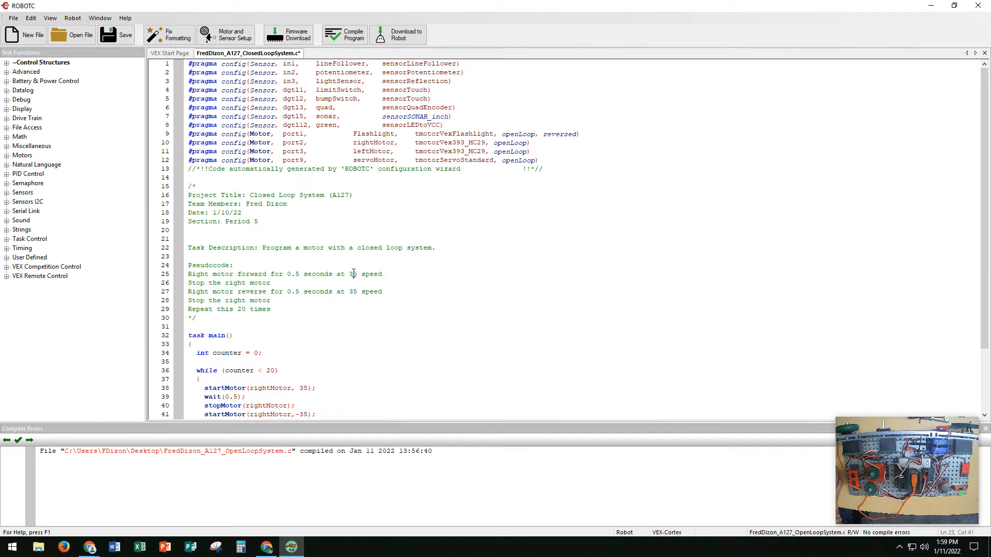
Change pseudocode speed 35 to 15, drop 'for 0.5 seconds', add 'Hit the limit switch'
text(1)
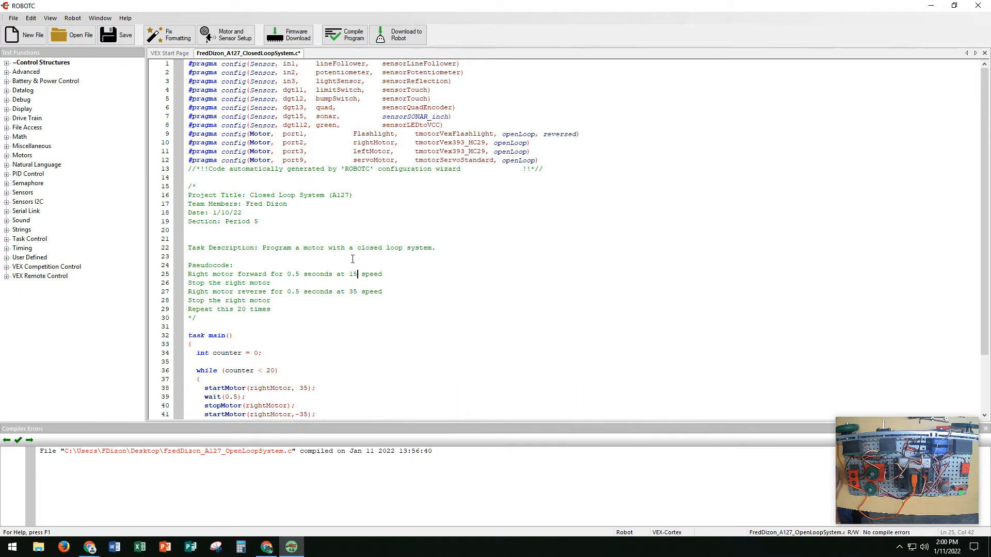
mouse_move(321, 291)
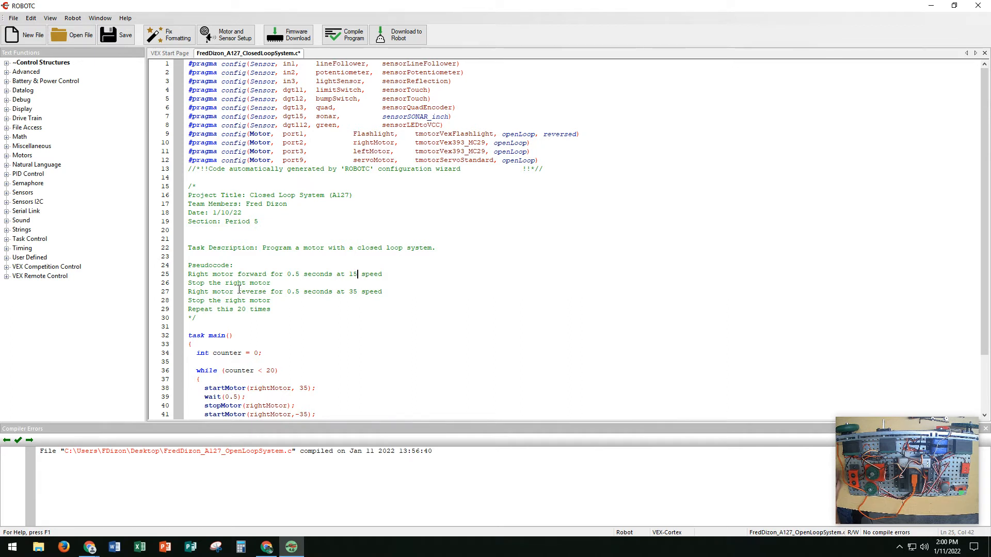
mouse_move(237, 292)
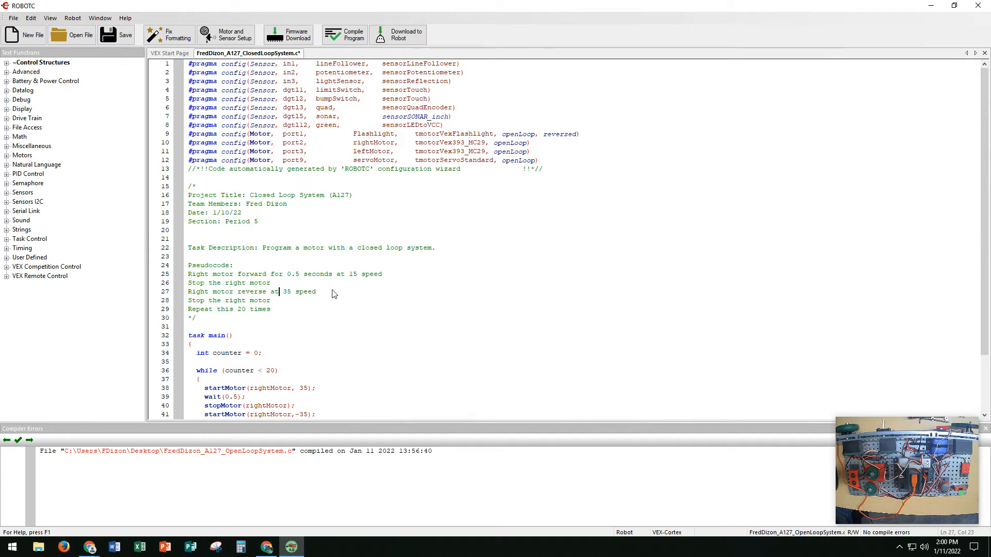
key(Backspace)
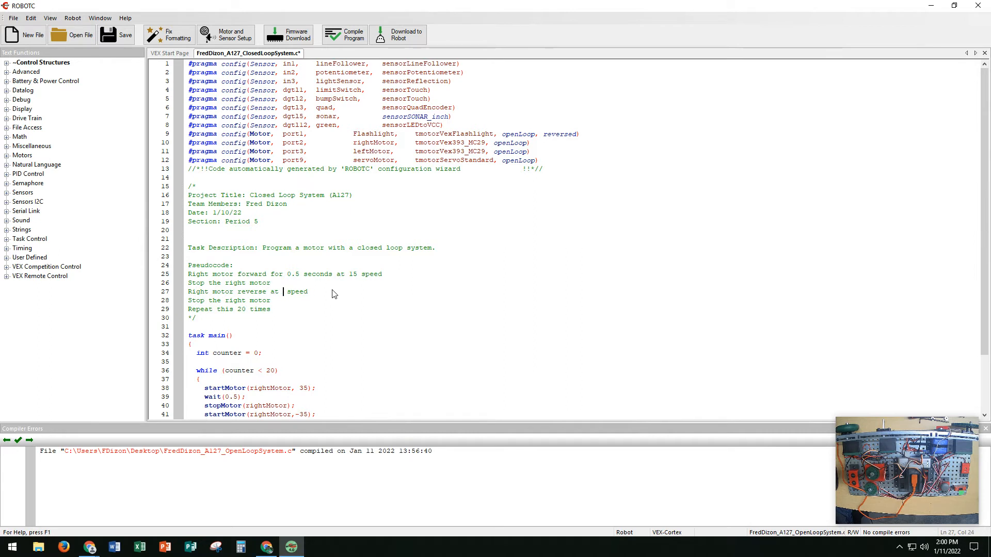
text(15)
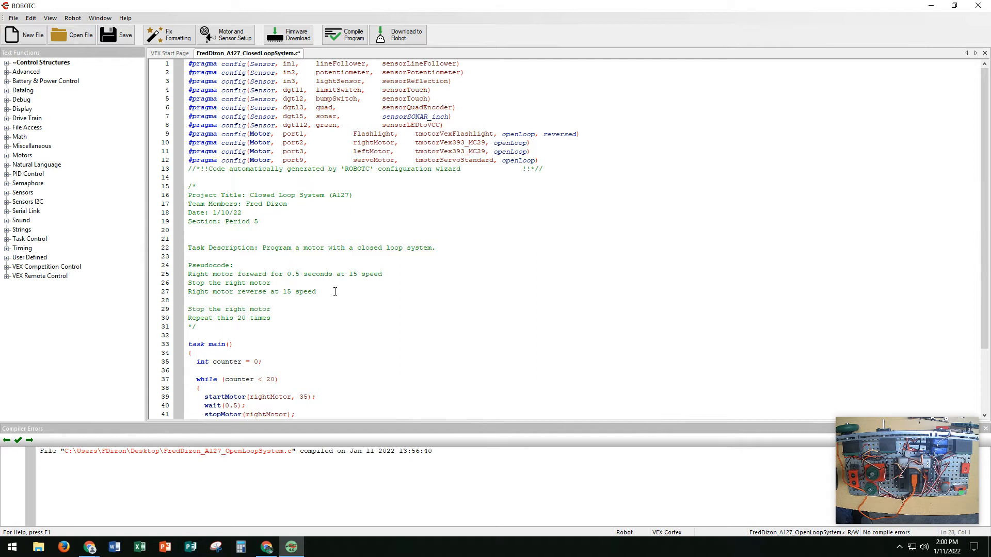
text(hit =)
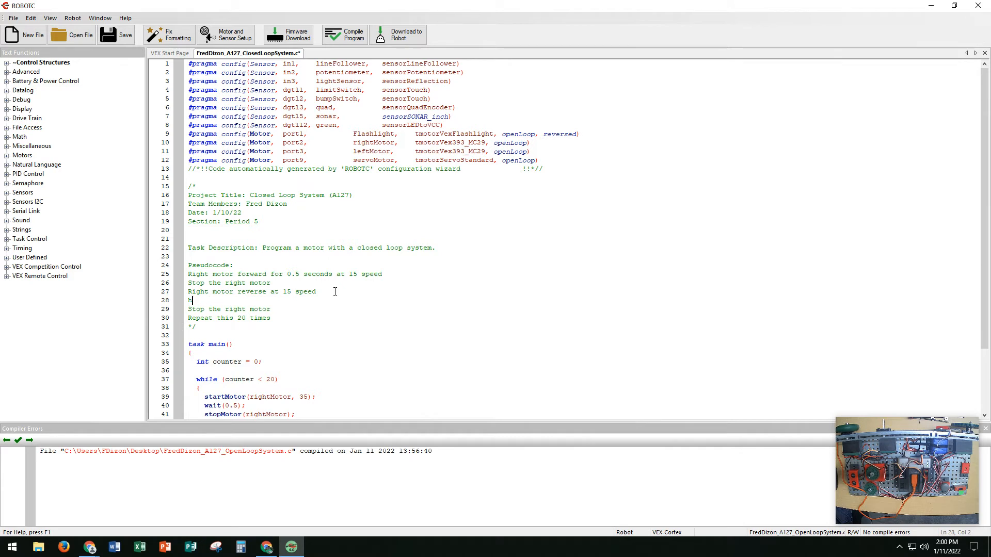
text(Hit the limit switch)
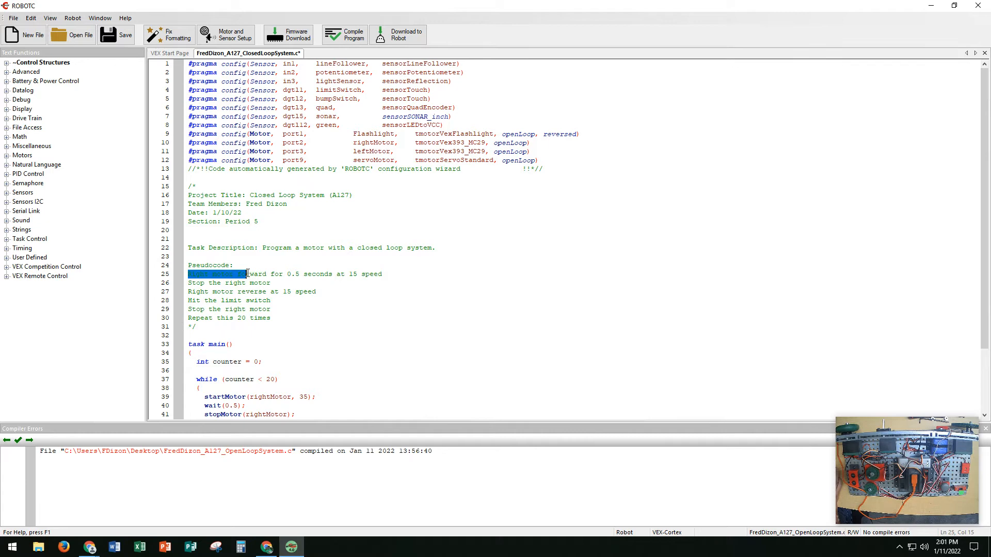
mouse_move(268, 303)
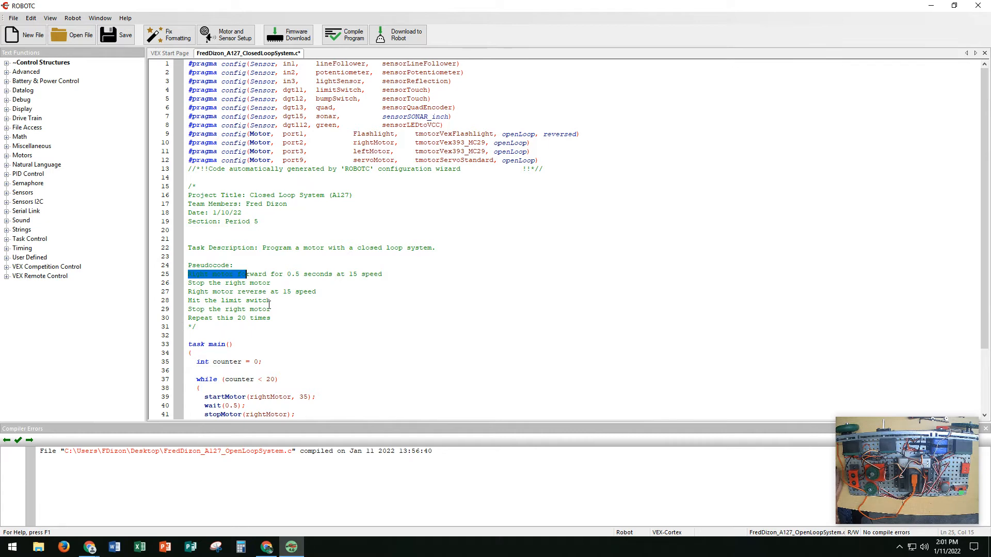
Change the startMotor speeds on lines 39 and 42 from 35 to -15 and 15
scroll(down, 3)
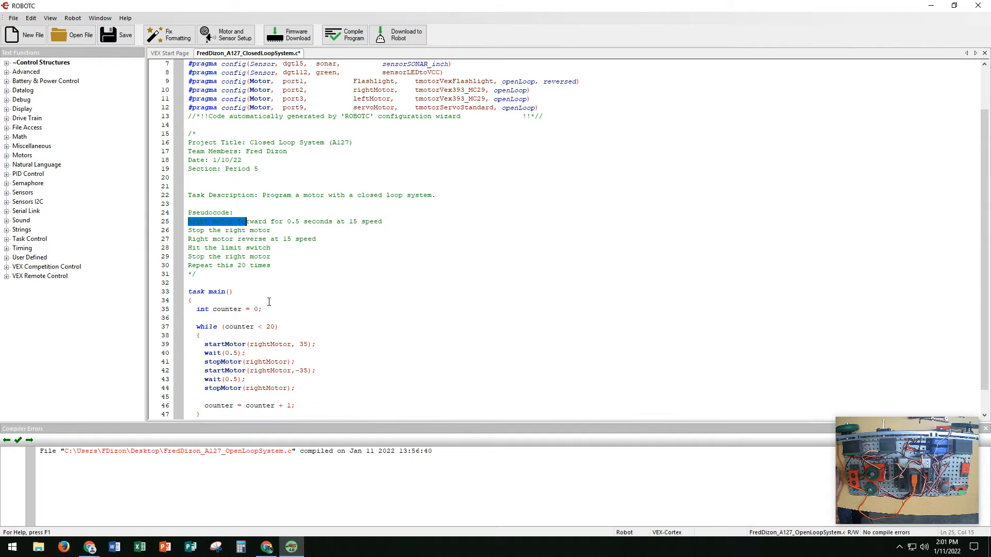
mouse_move(268, 302)
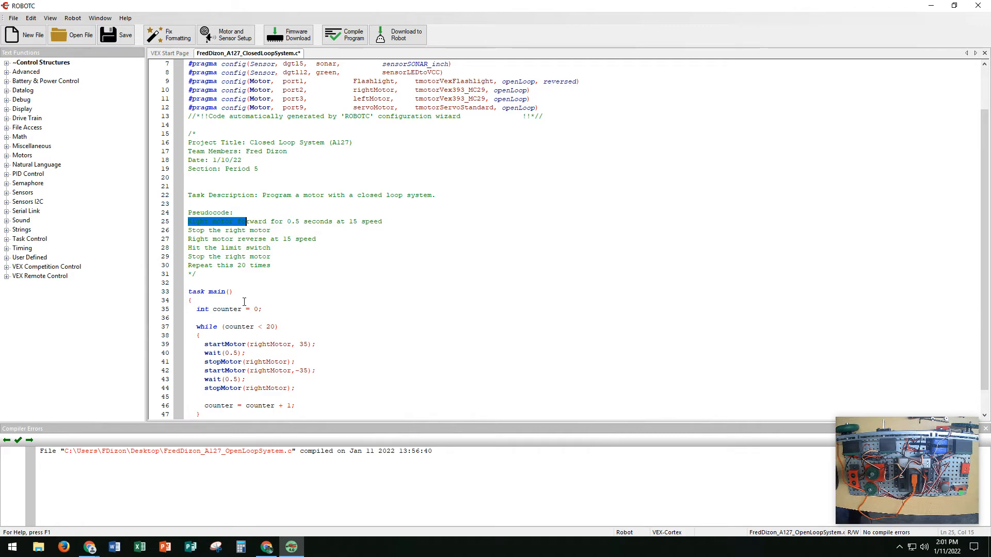
mouse_move(259, 317)
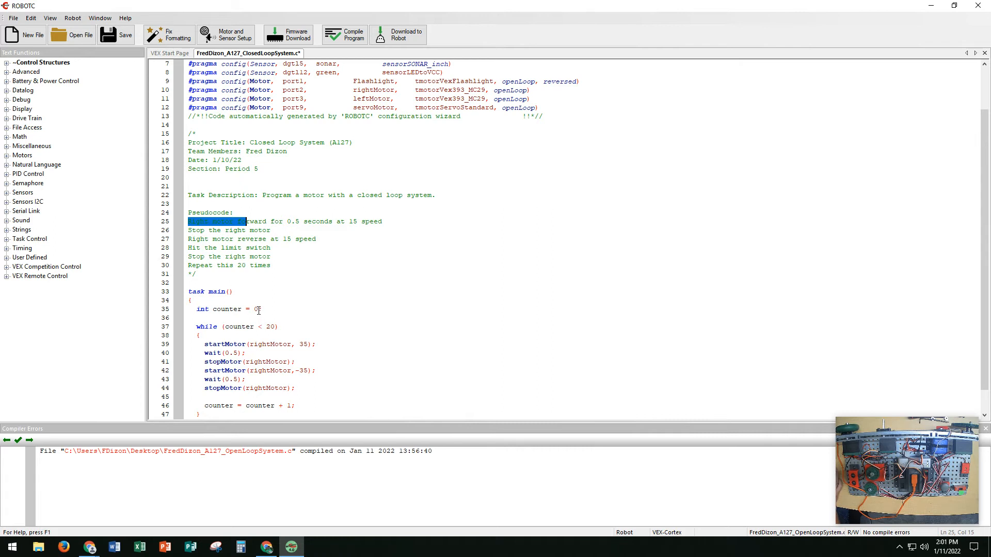
click(309, 343)
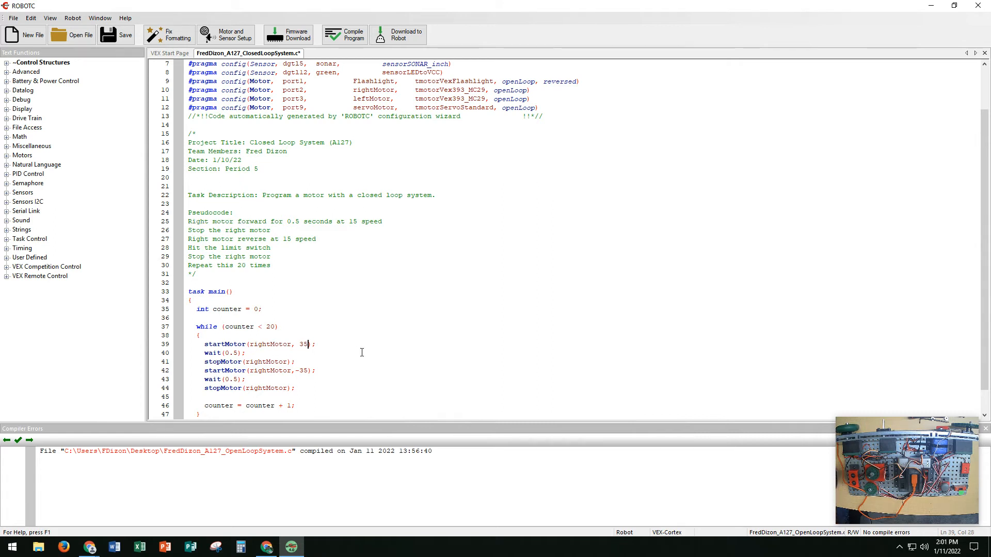
key(Backspace)
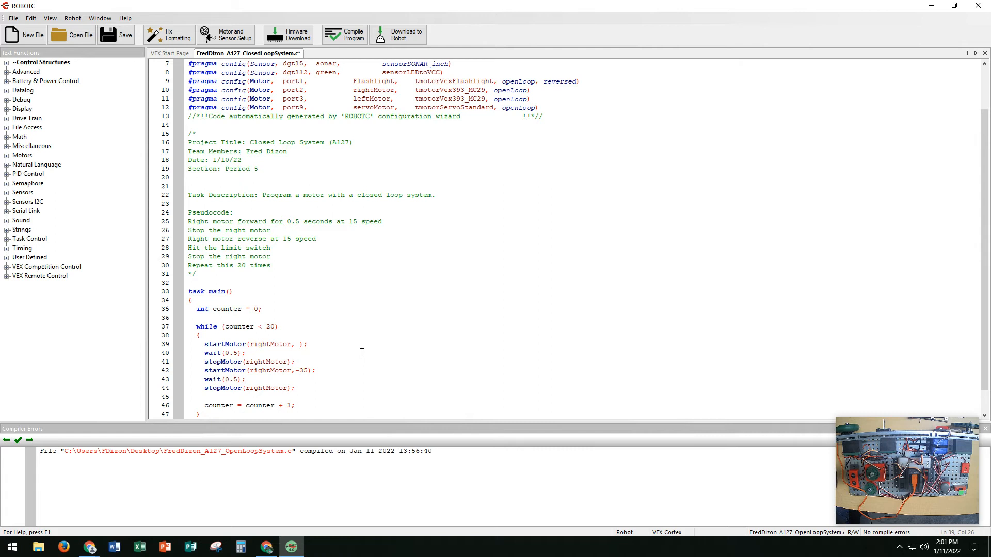
click(299, 344)
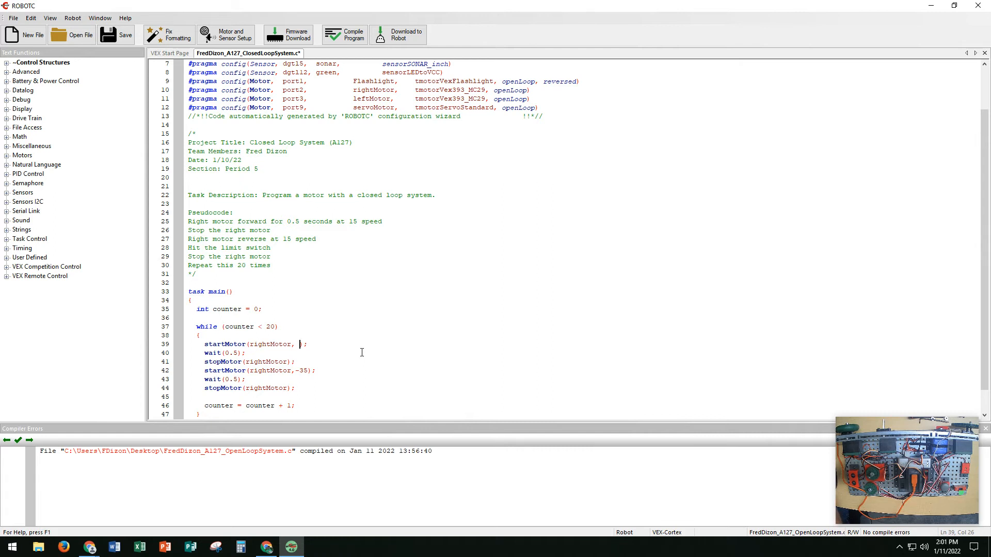
text(15)
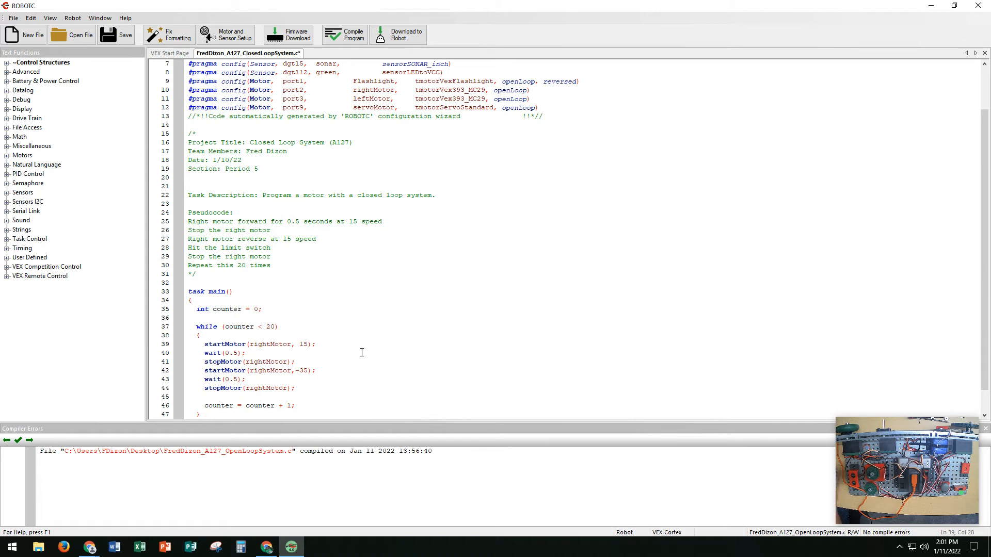
click(309, 371)
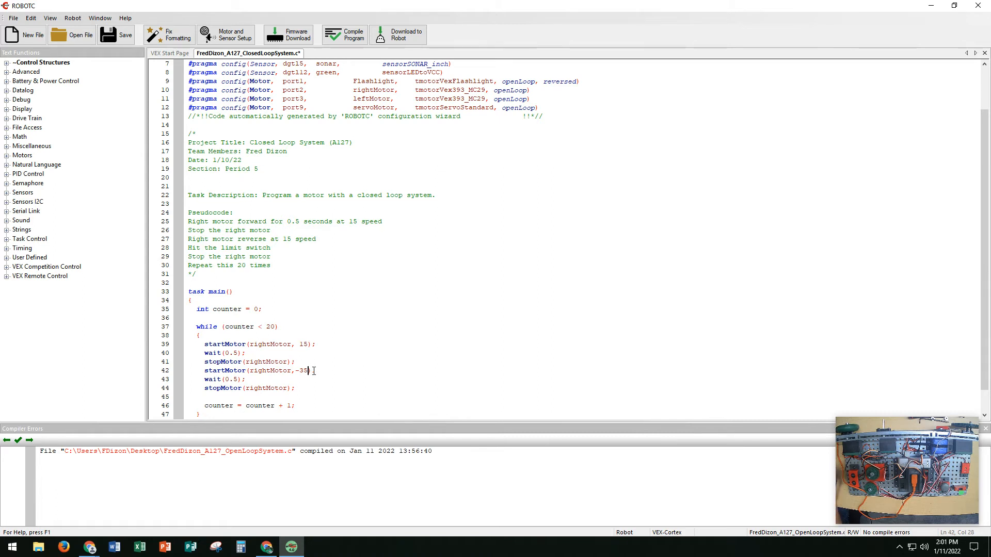
text(15);)
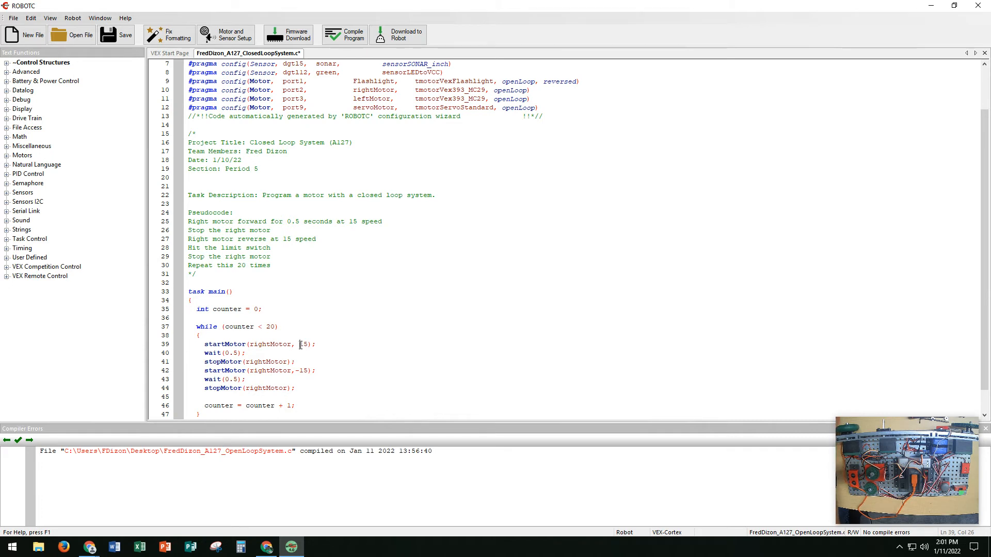
click(302, 344)
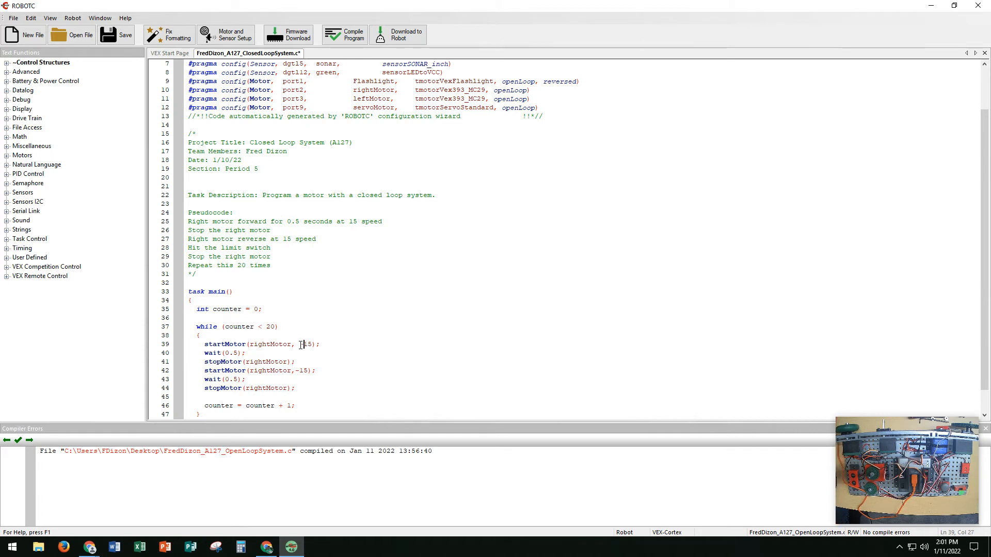
text(-)
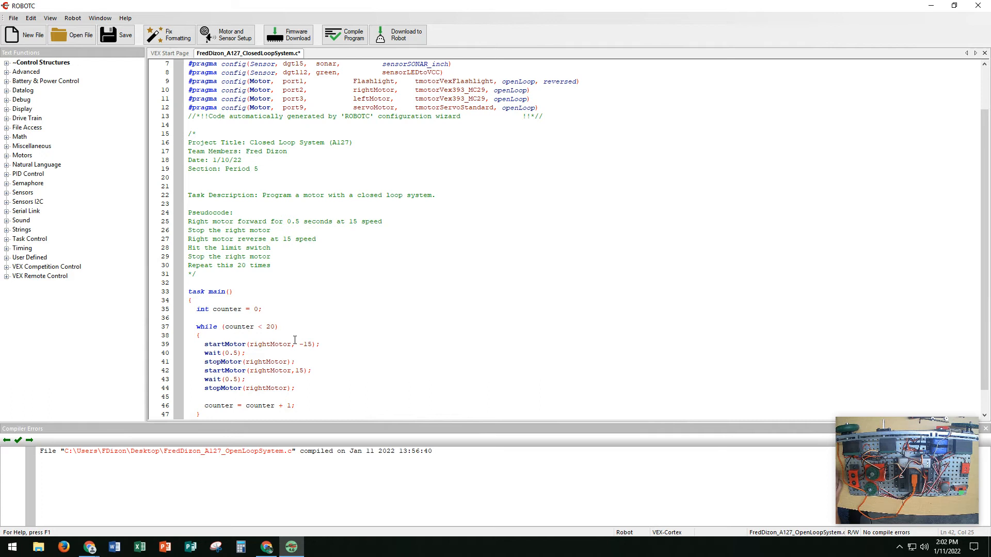
double_click(297, 371)
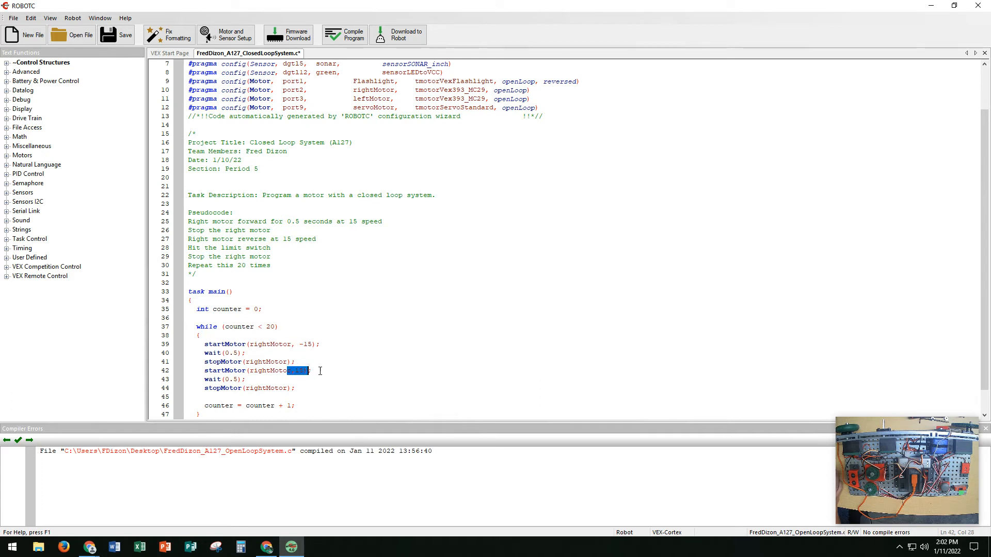
mouse_move(261, 229)
text(eserve)
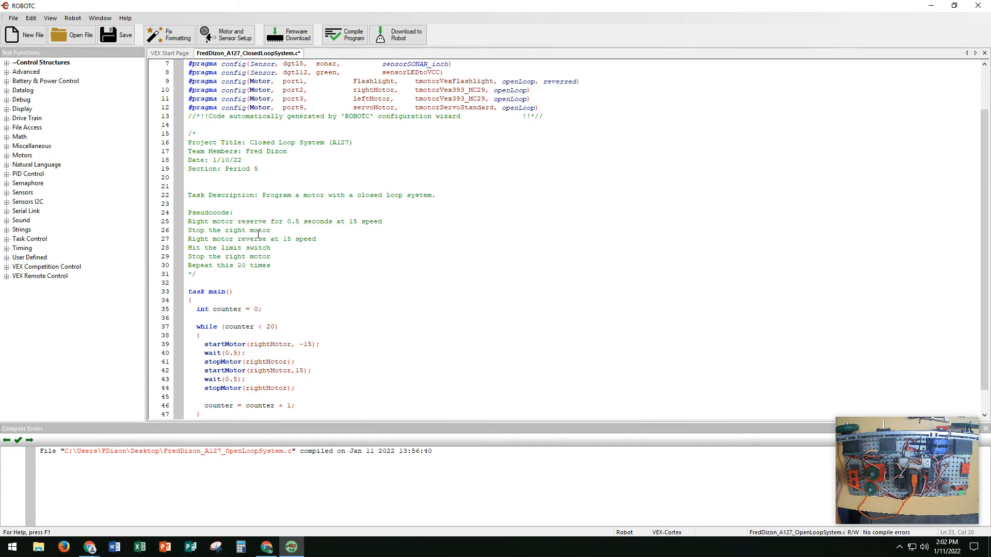
Replace 'reverse' with 'forward' in pseudocode line 27
double_click(251, 239)
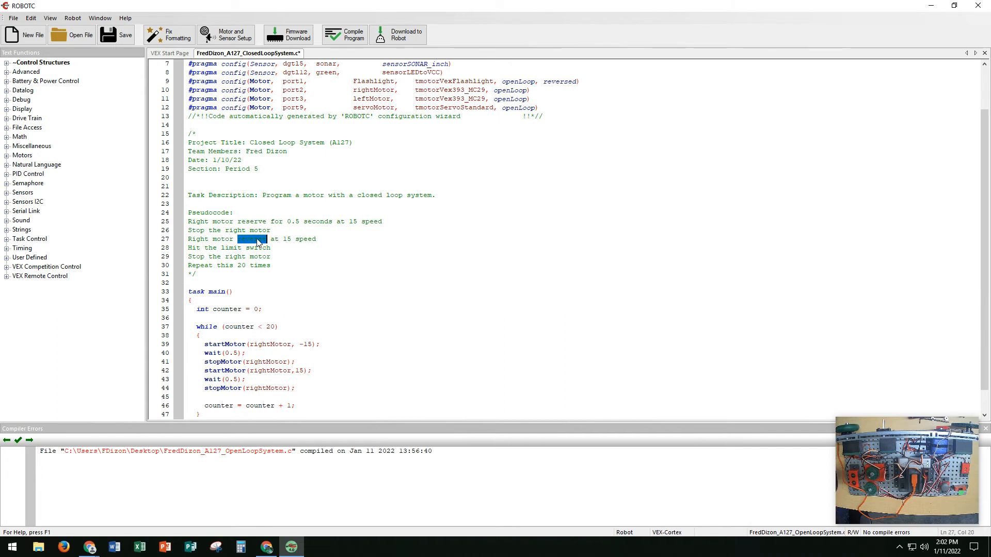
text(forward)
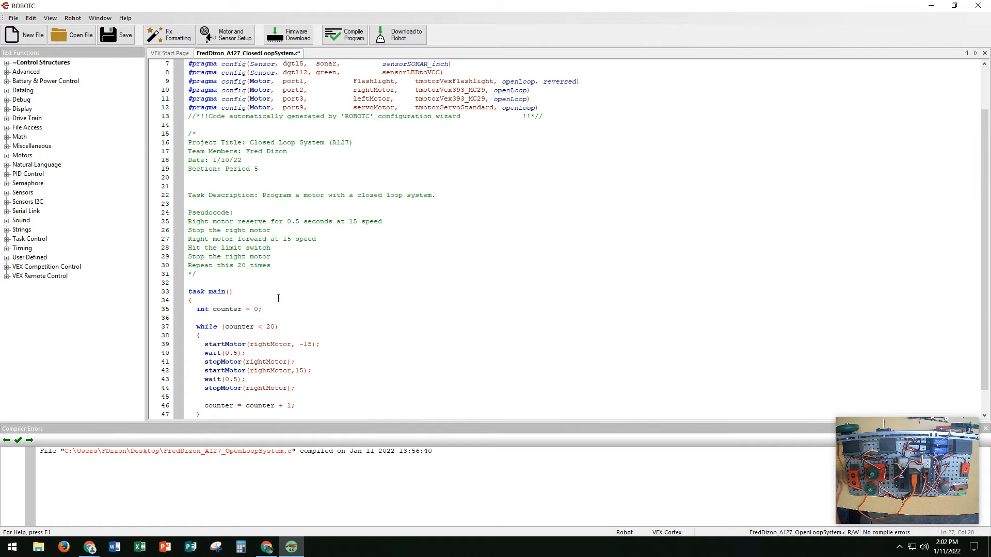
mouse_move(285, 319)
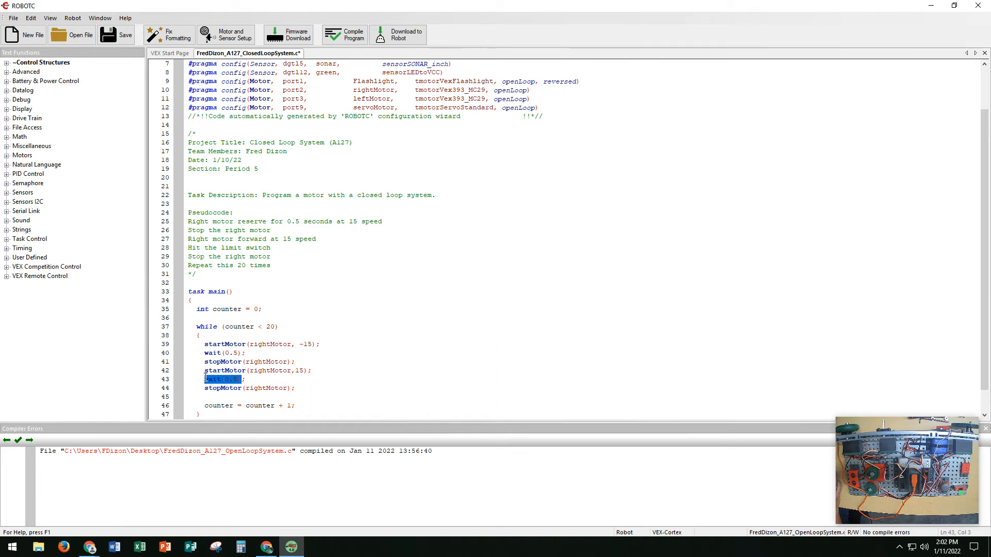
mouse_move(348, 354)
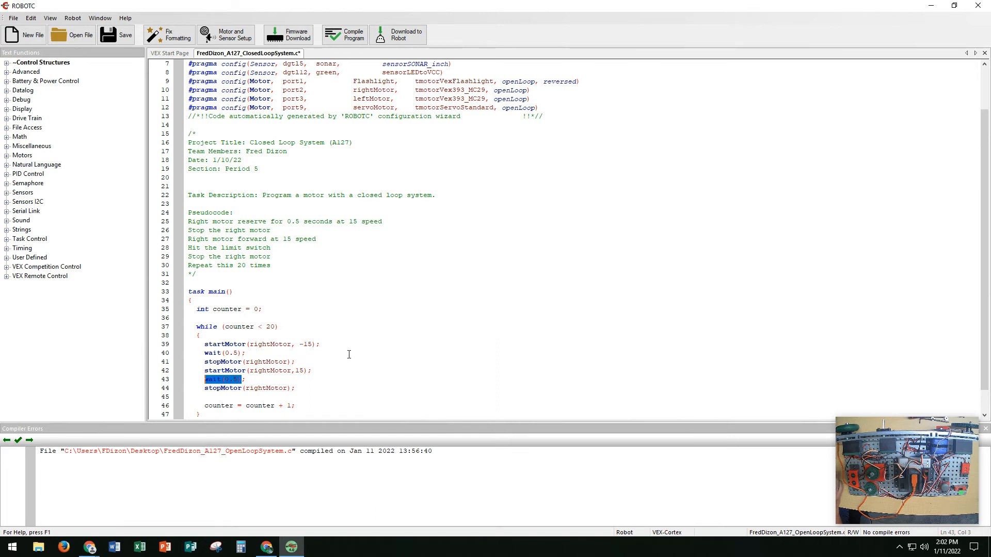
mouse_move(315, 375)
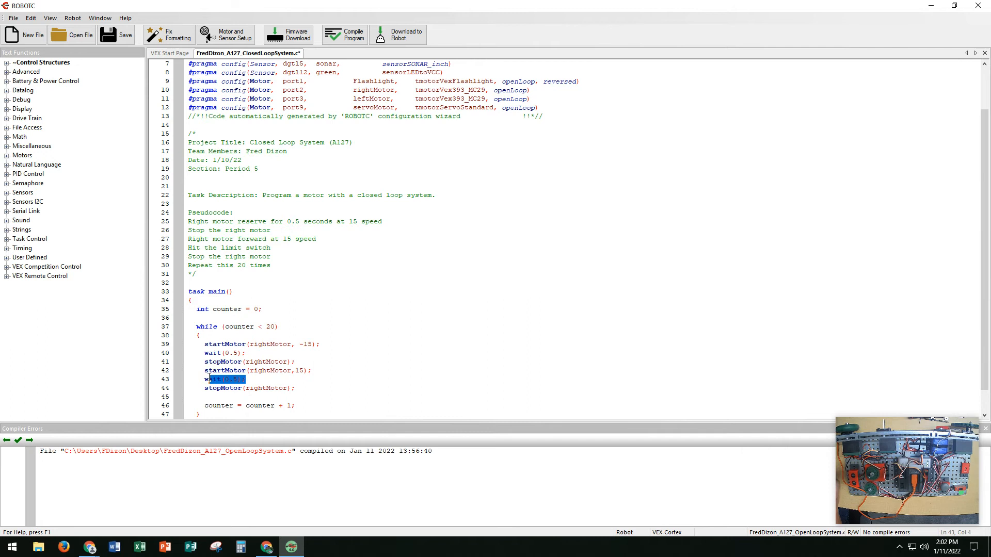
Delete wait(0.5) on line 43 and expand the Natural Language Until functions
key(Delete)
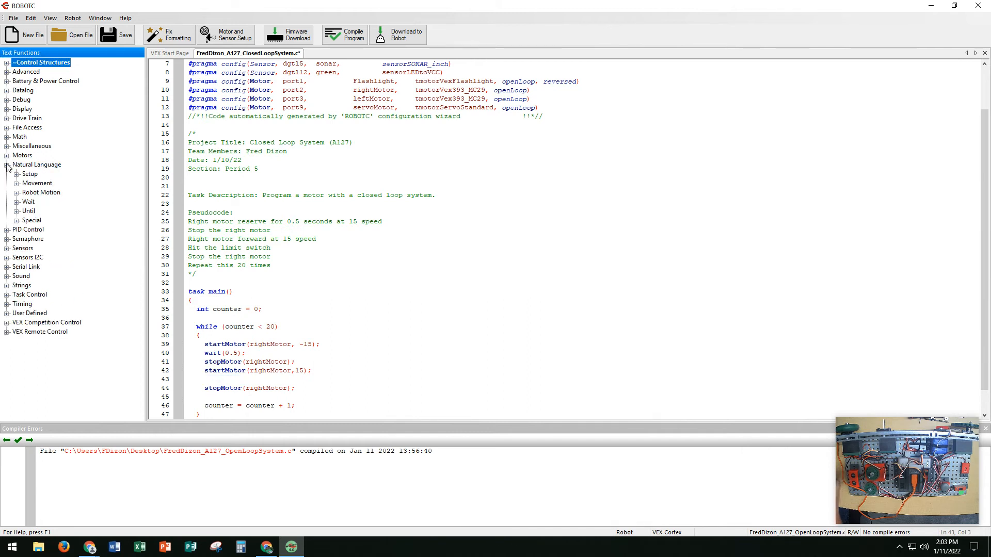
click(17, 219)
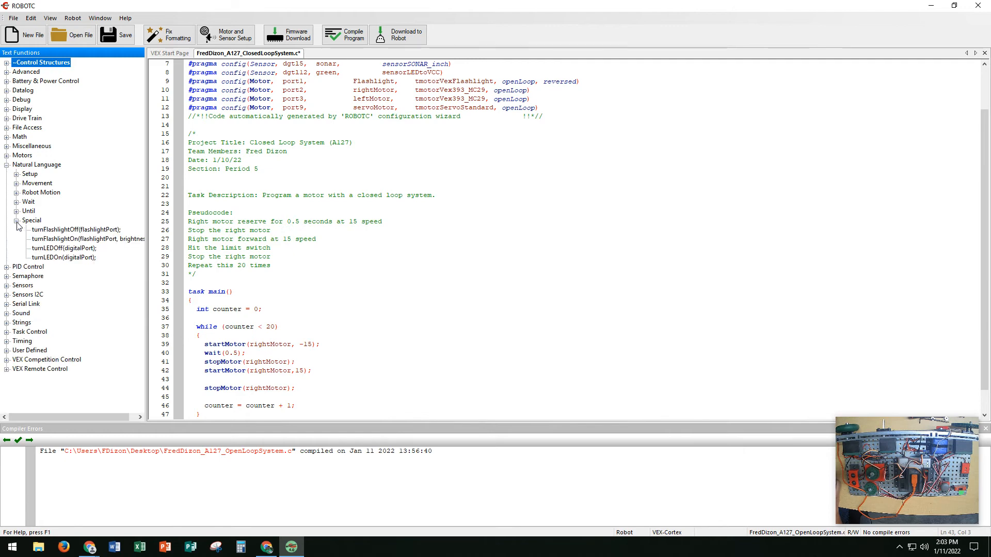
click(16, 211)
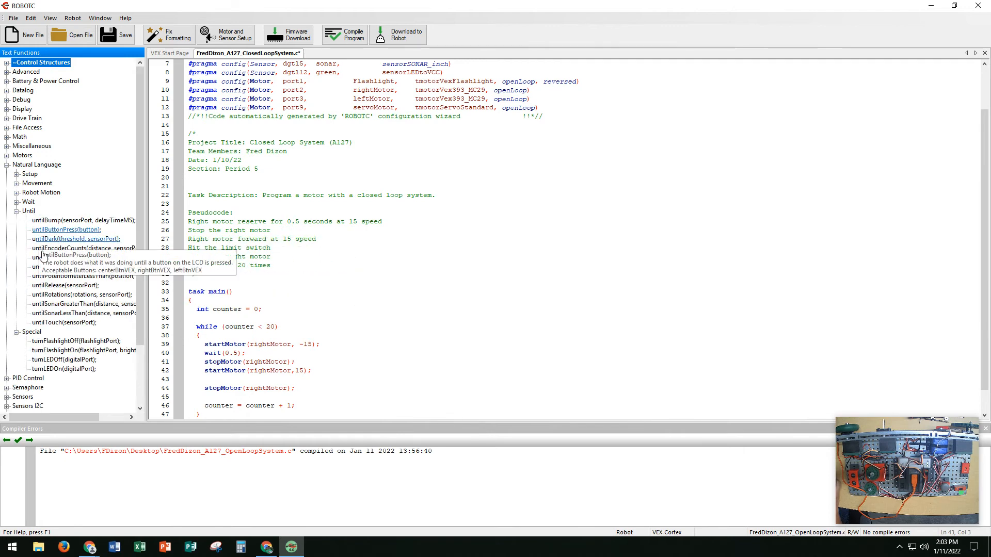
mouse_move(210, 383)
text(untilTouch(limitSwitch);)
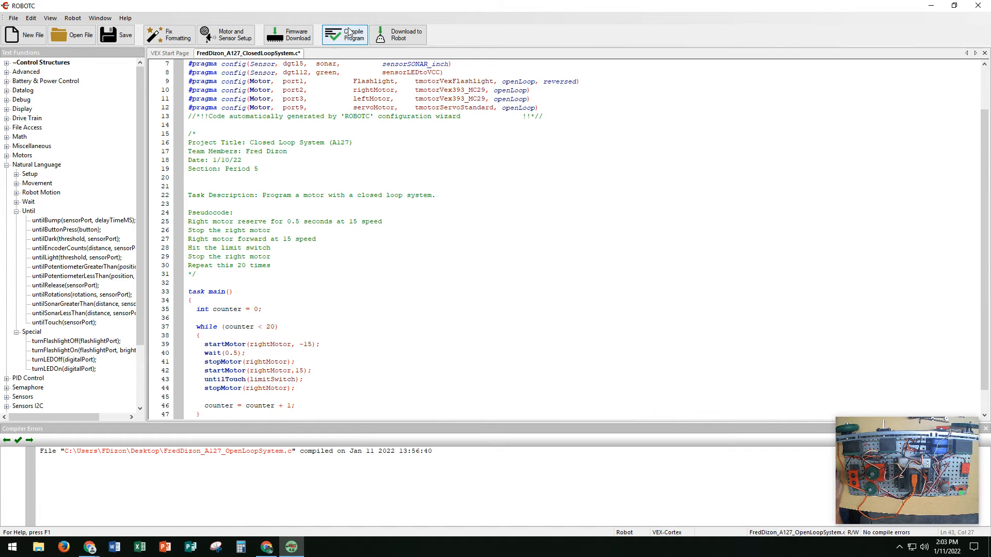
Compile the closed loop program and download it to the robot
click(344, 34)
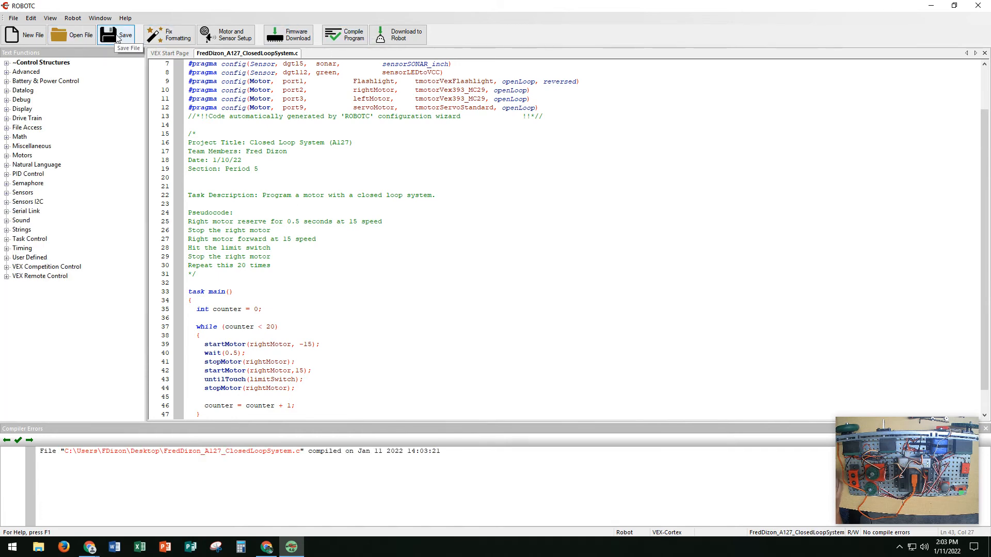
mouse_move(397, 34)
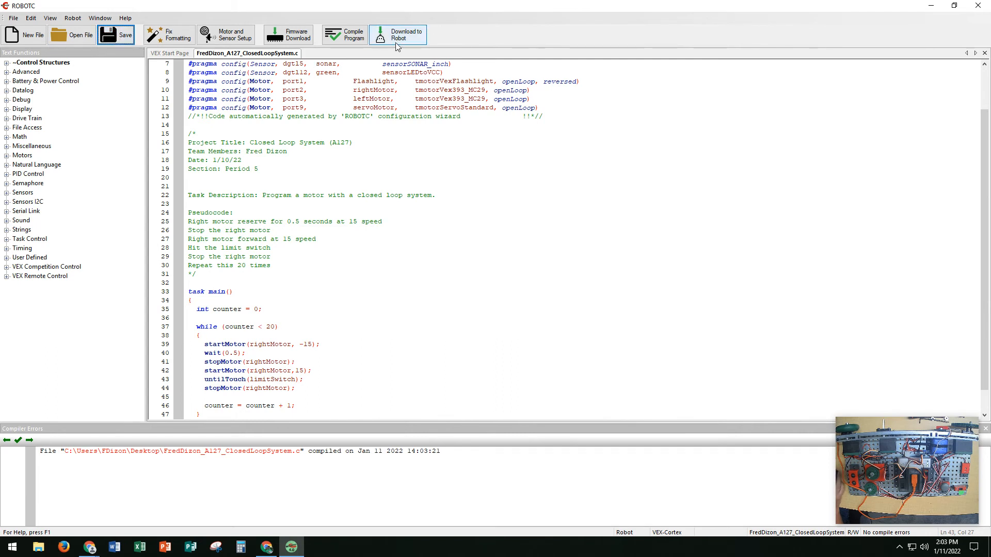
click(397, 34)
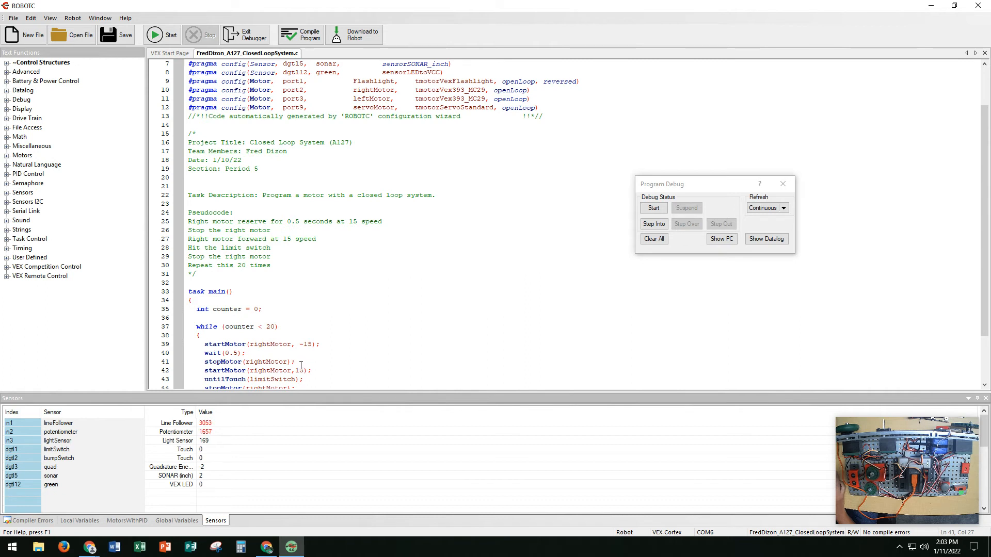
mouse_move(365, 326)
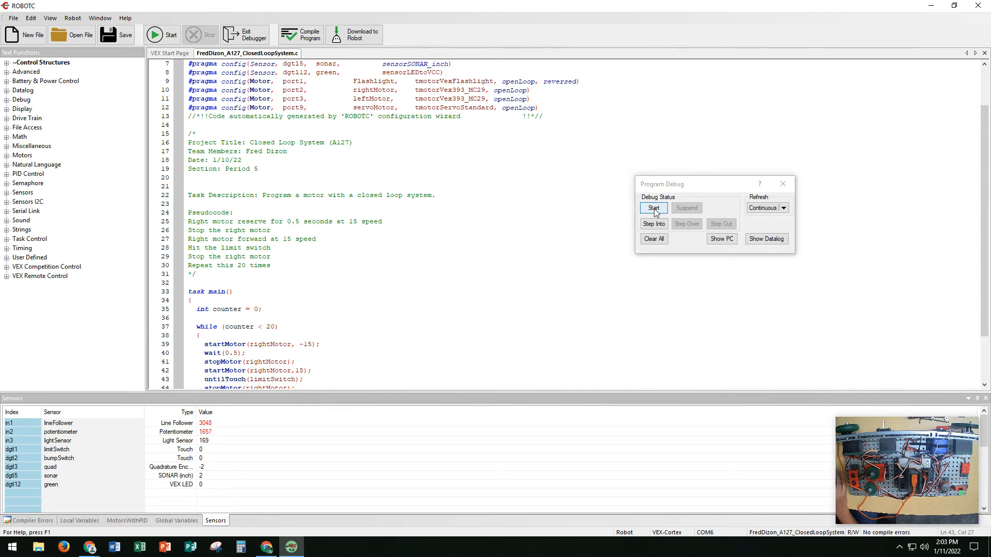
Start the program from the Program Debug window and let the robot run until stopped
click(653, 208)
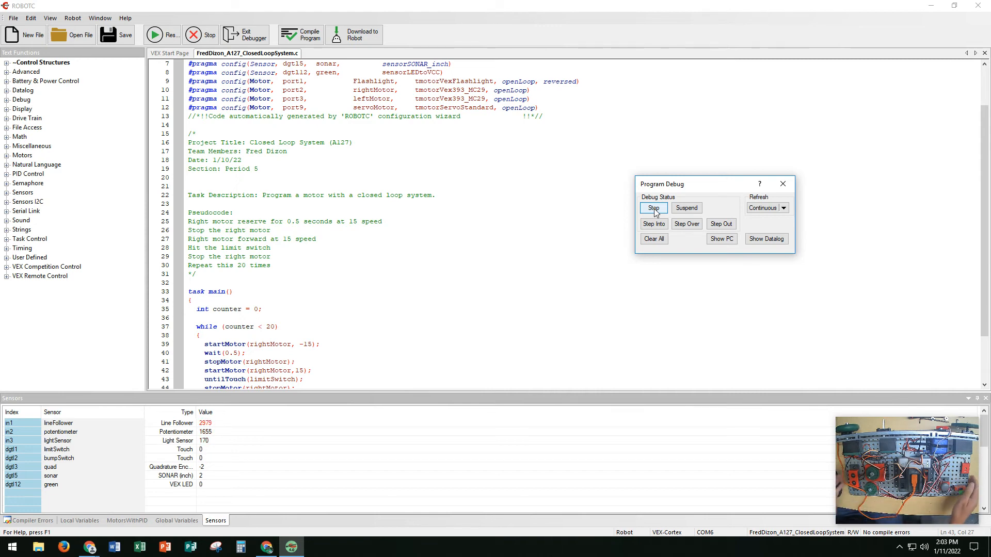
click(653, 208)
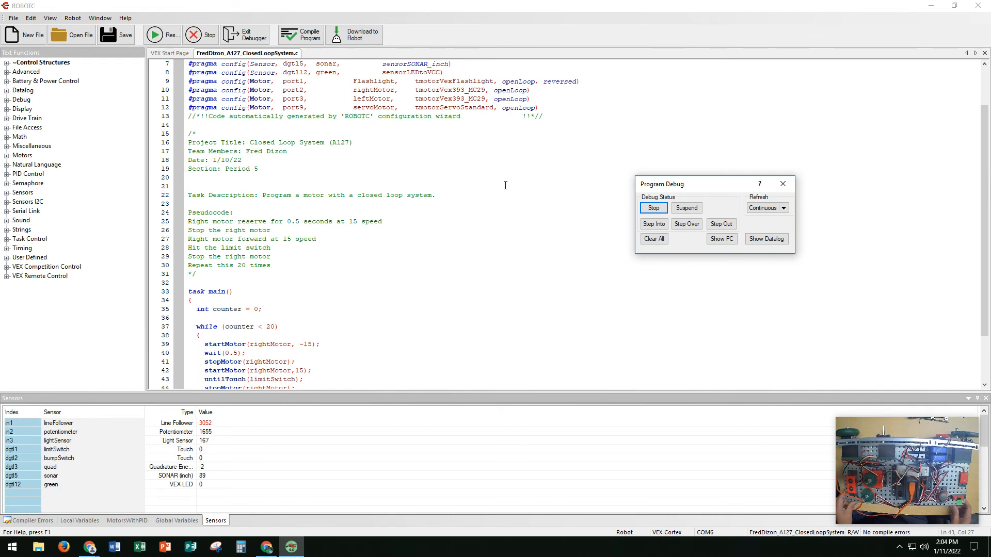
click(653, 208)
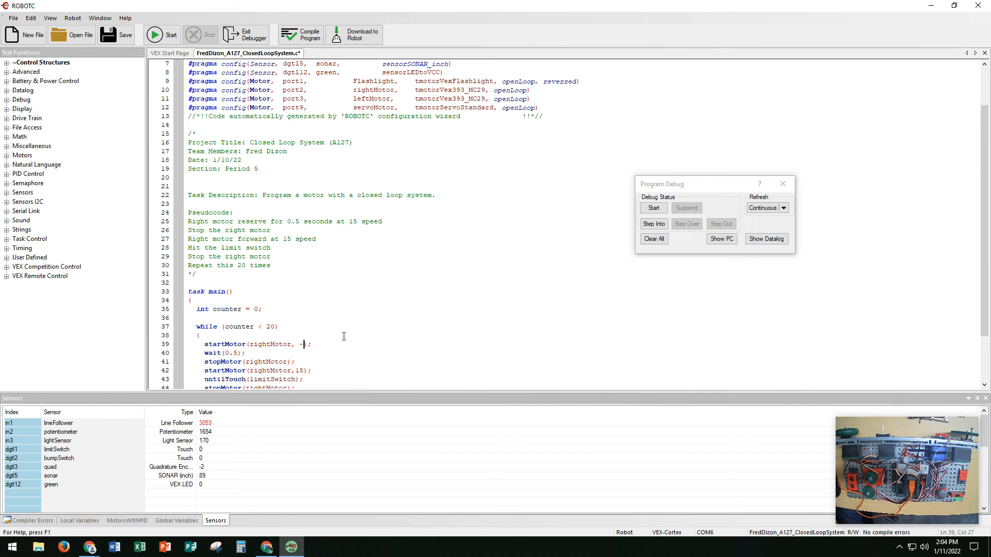
Replace the 15 speeds with -35 and 35 and download the revised program
text(35)
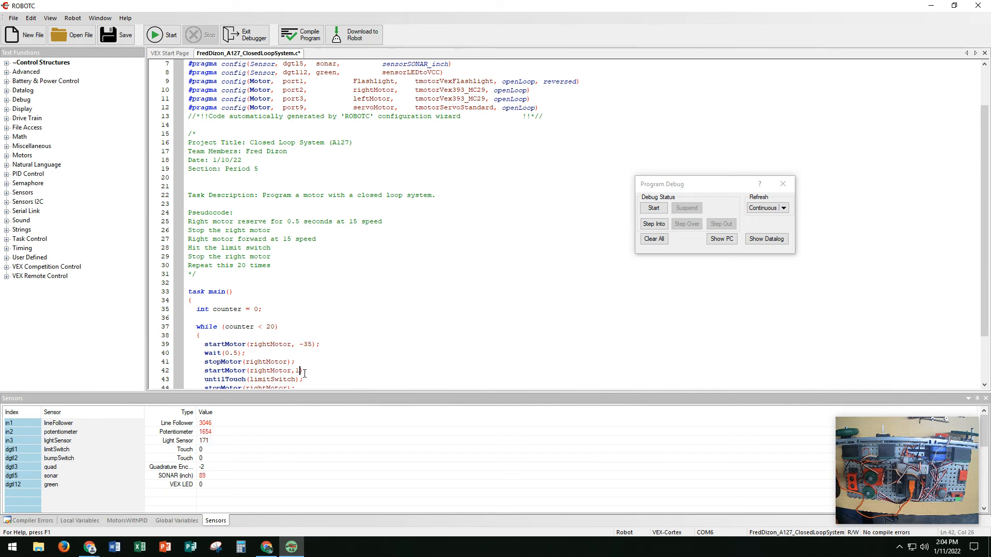
text(5)
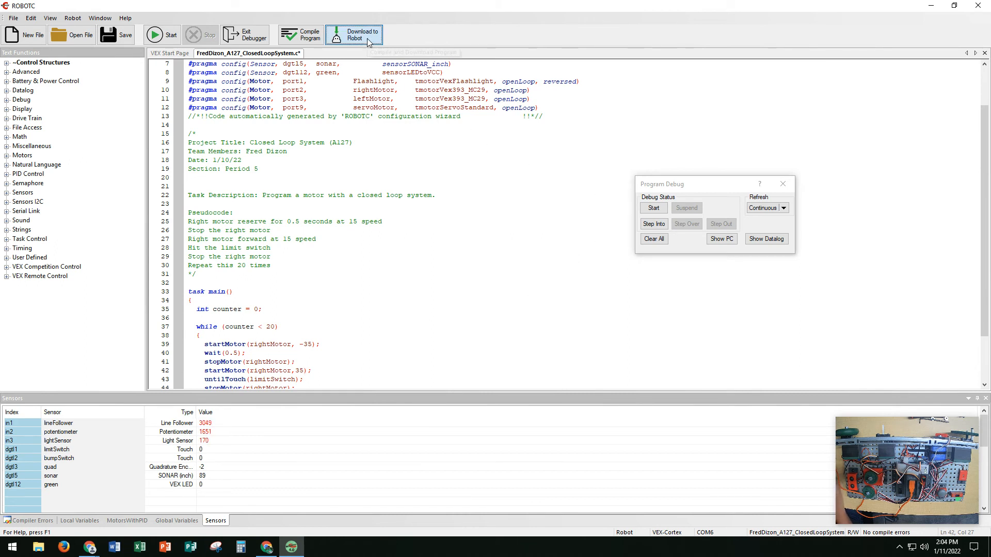
click(354, 34)
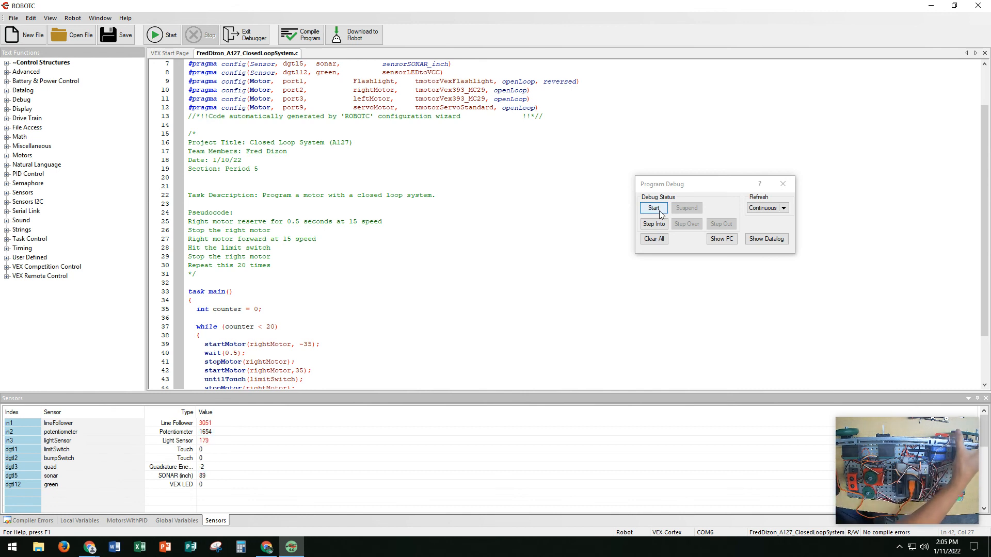
Run the -35/35 closed-loop program on the robot, stop it, then restart it and return to the PLTW activity
click(653, 208)
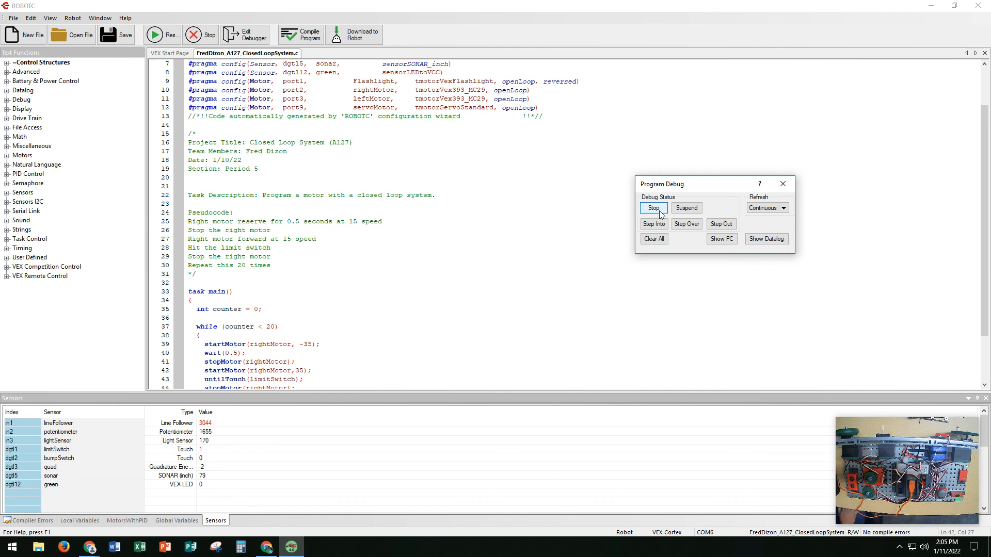
click(653, 208)
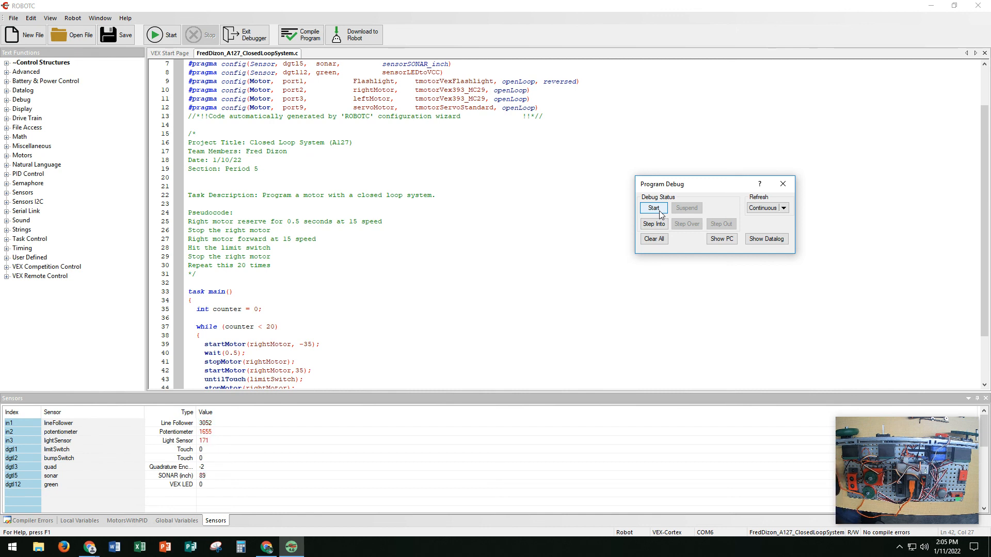
click(653, 208)
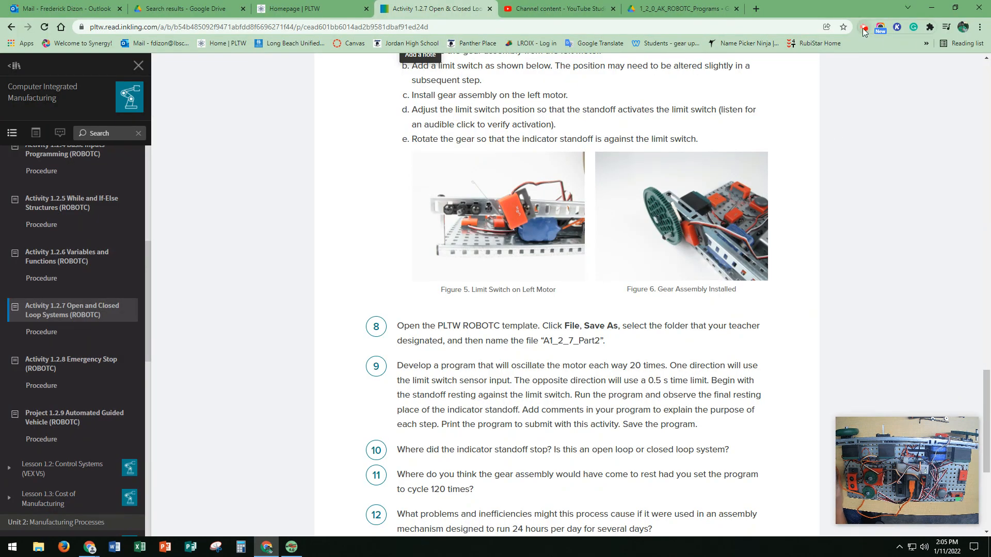
click(863, 30)
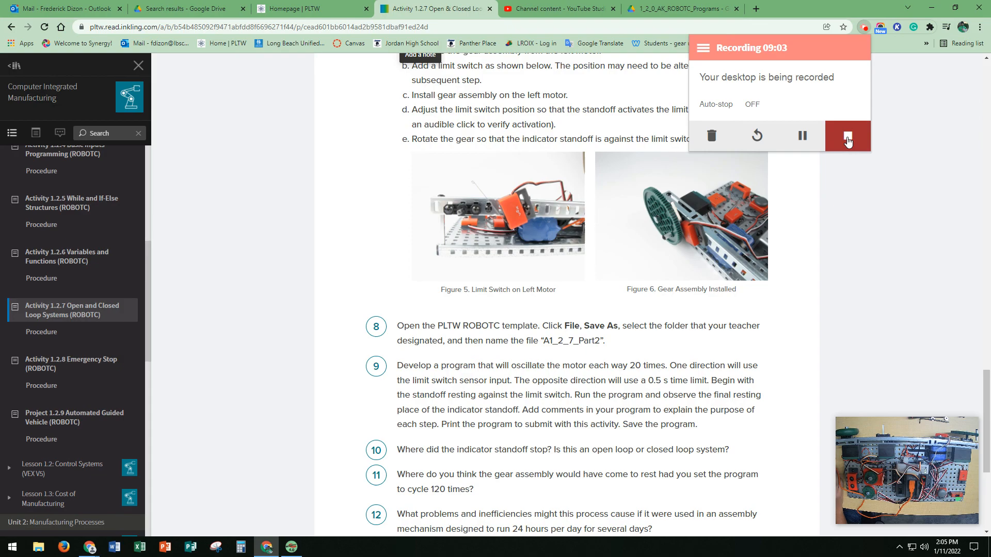